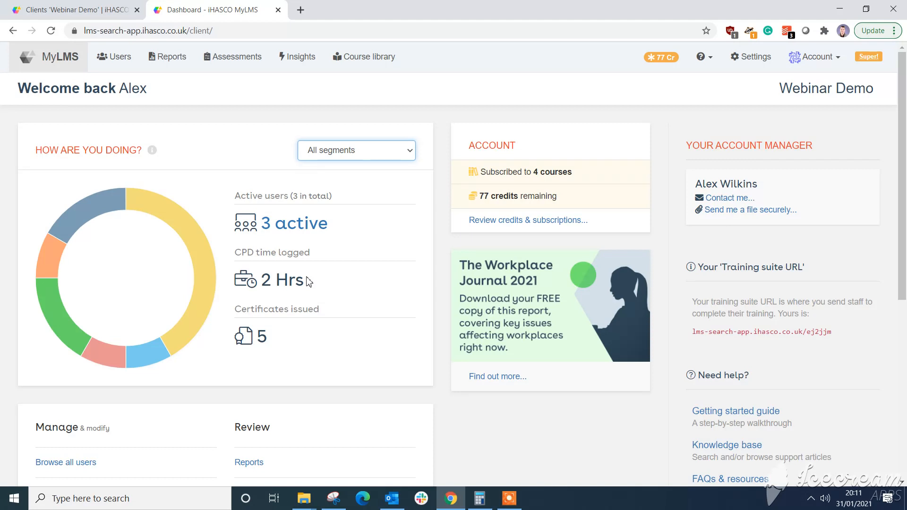
mouse_move(582, 392)
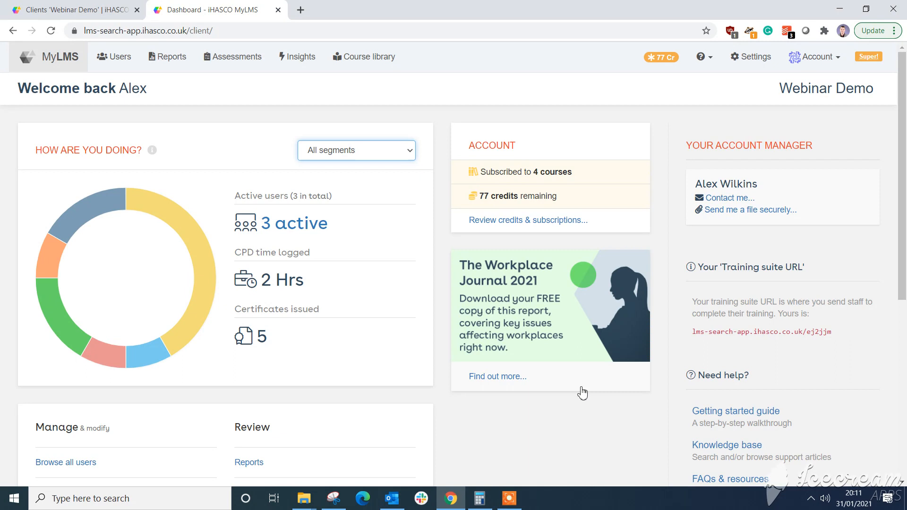
Step: Open the dashboard's 'How are you doing?' segment dropdown showing Manager and Sales Staff
click(356, 150)
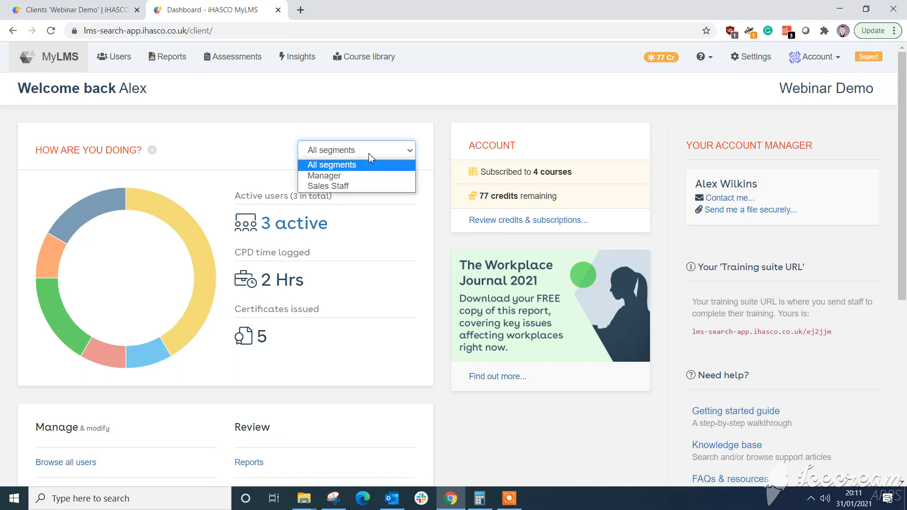
mouse_move(362, 175)
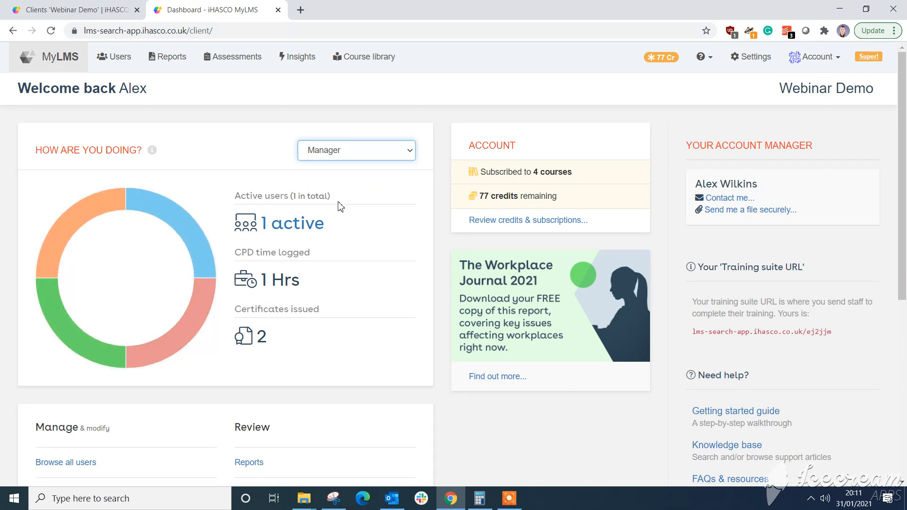
mouse_move(337, 202)
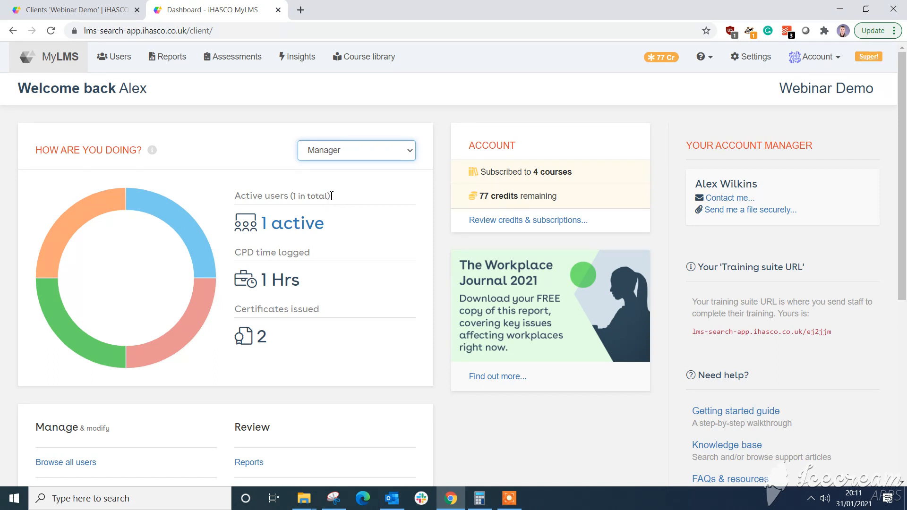
mouse_move(206, 250)
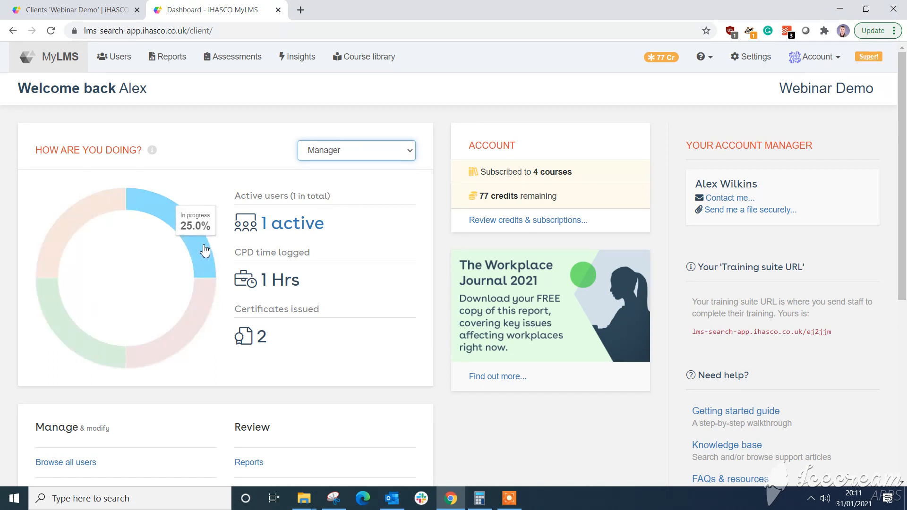
mouse_move(96, 214)
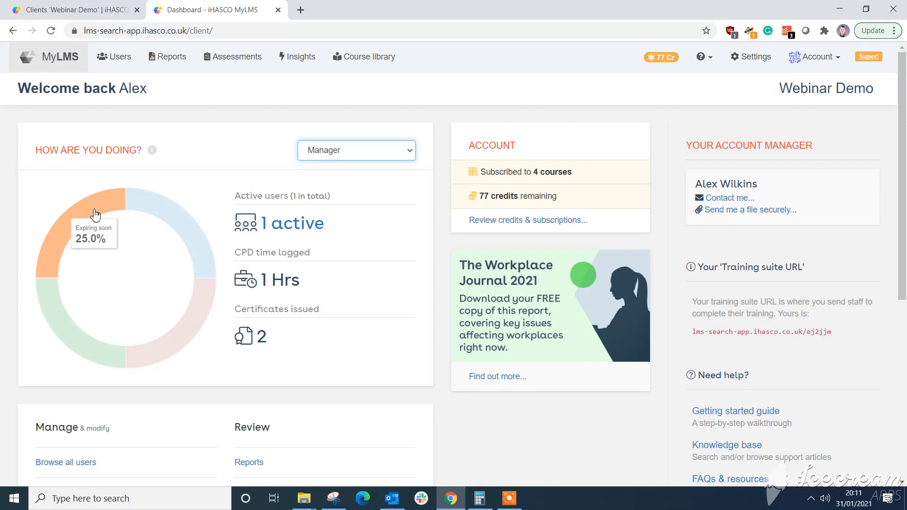
mouse_move(80, 319)
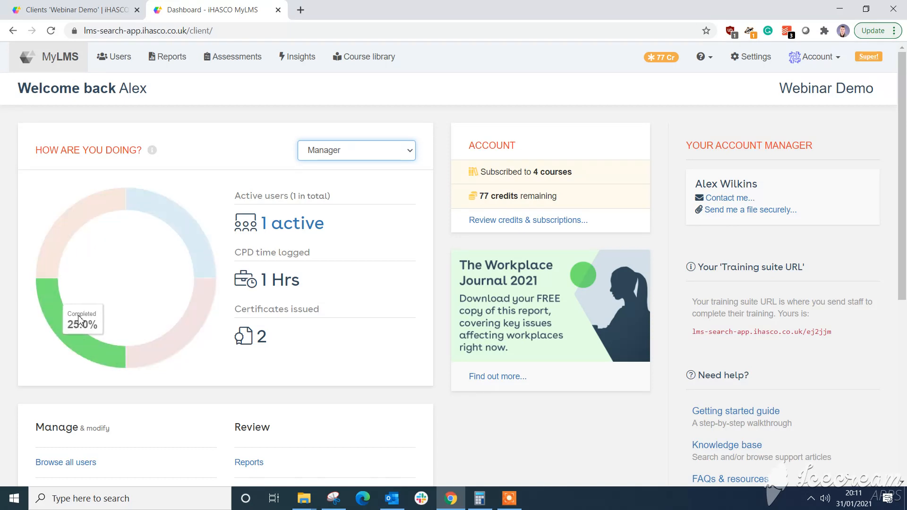
mouse_move(72, 226)
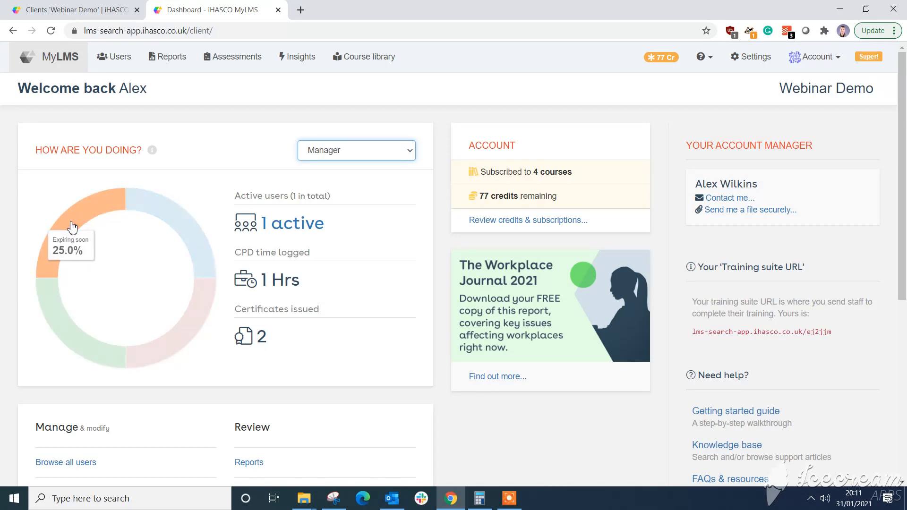
Step: Open Course reports filtered to Expiring soon via the doughnut chart's Expiring soon slice
click(70, 226)
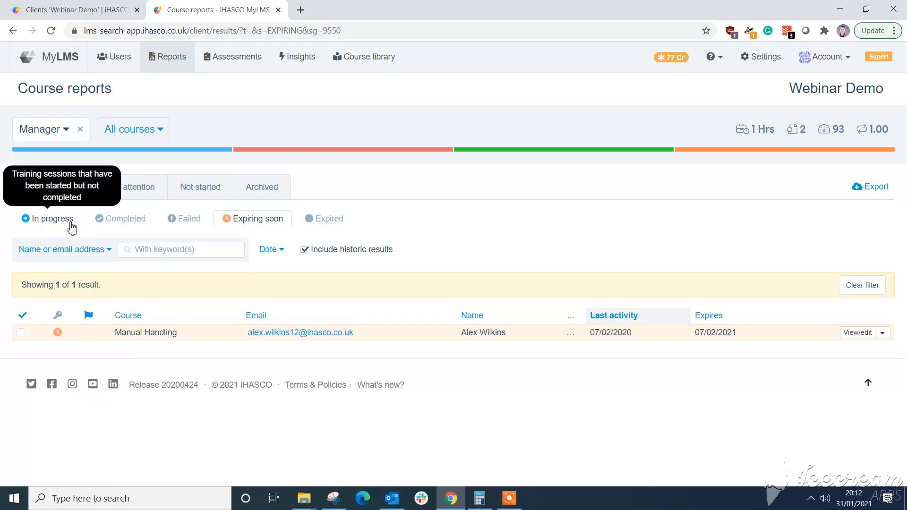
mouse_move(178, 57)
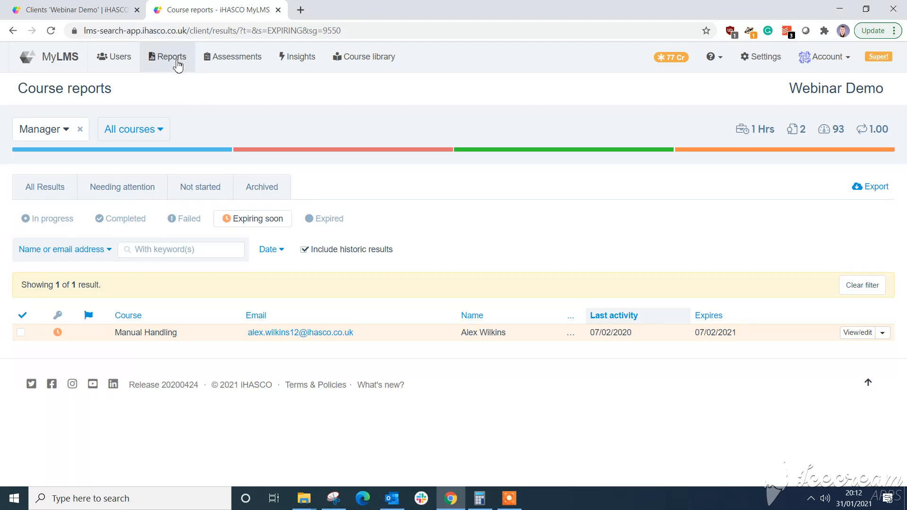
mouse_move(167, 64)
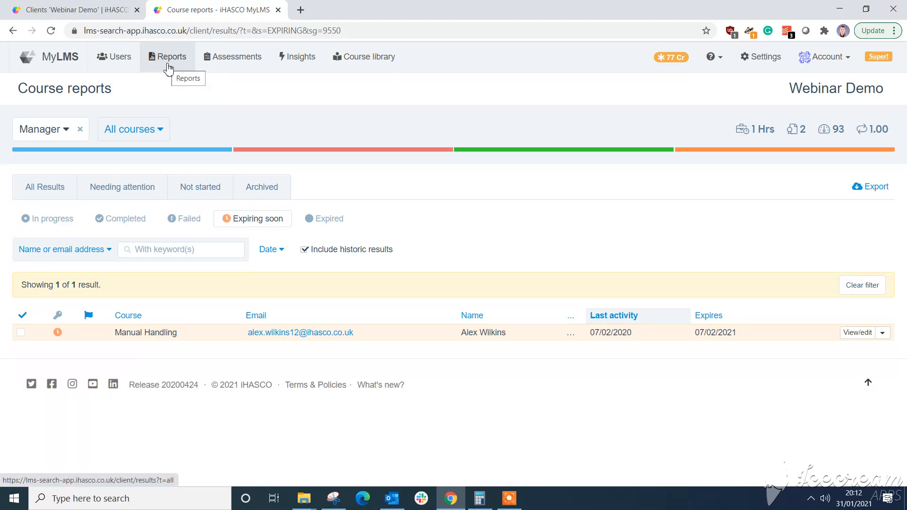
mouse_move(143, 137)
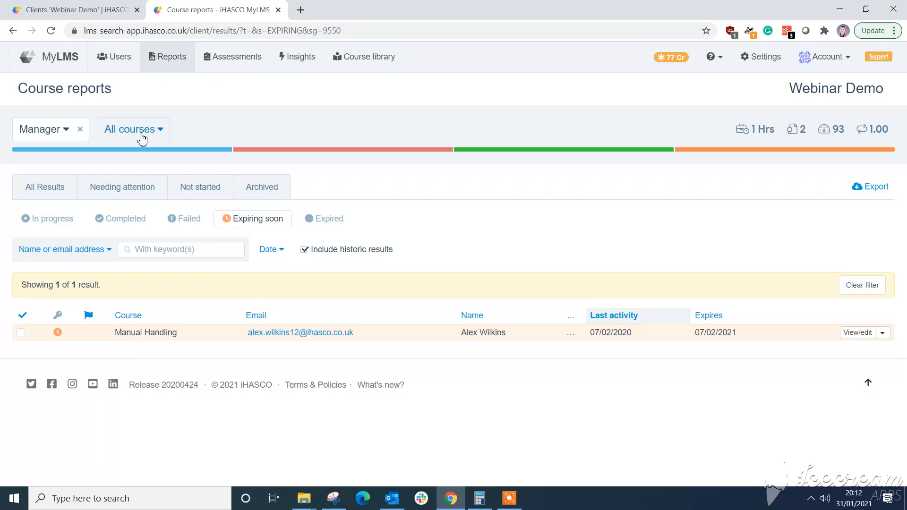
click(133, 128)
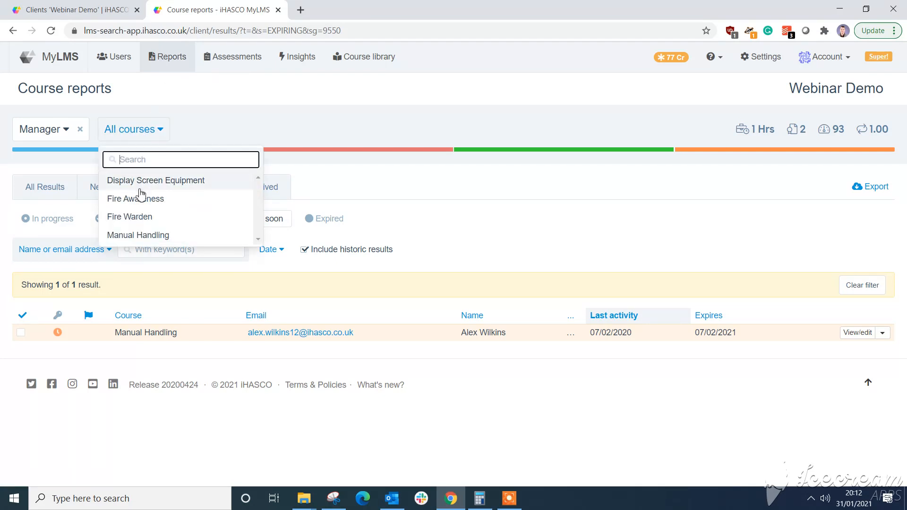
mouse_move(142, 220)
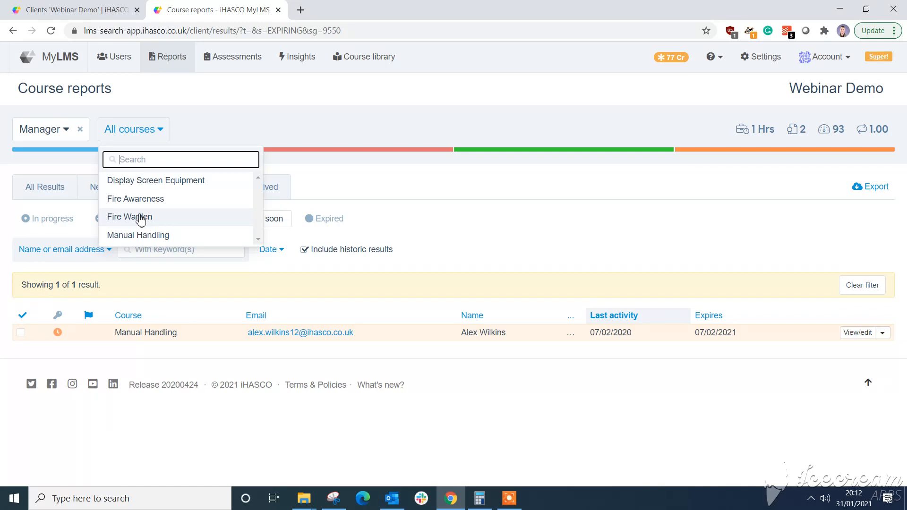
mouse_move(180, 159)
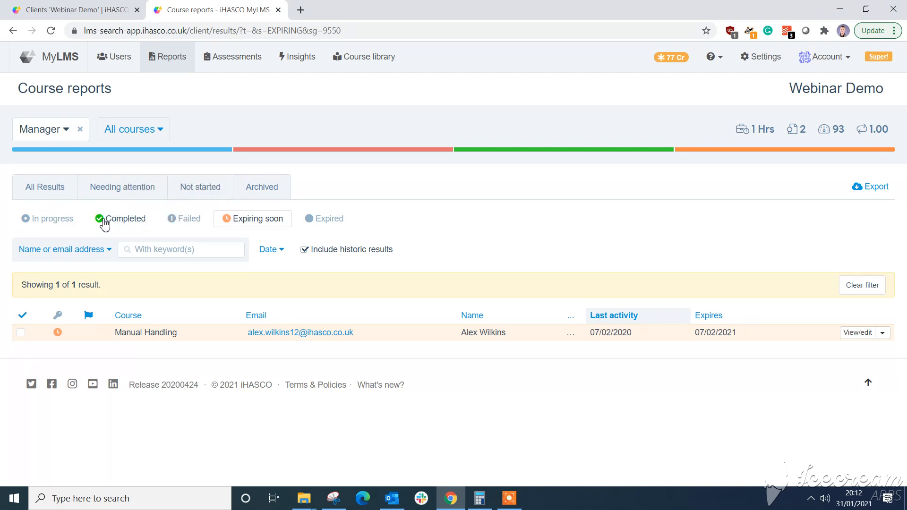
Step: Apply the In progress, Expiring soon and Expired filters, then view Needing attention and Not started
click(119, 219)
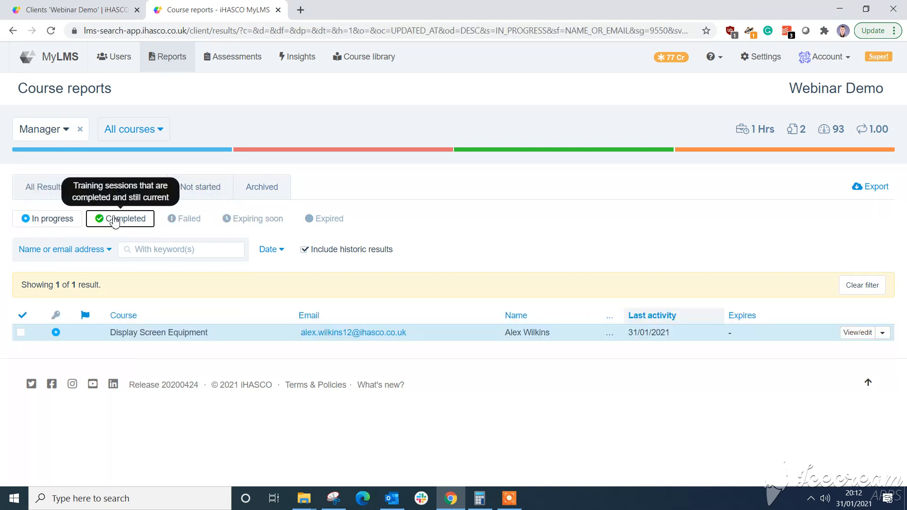
click(252, 218)
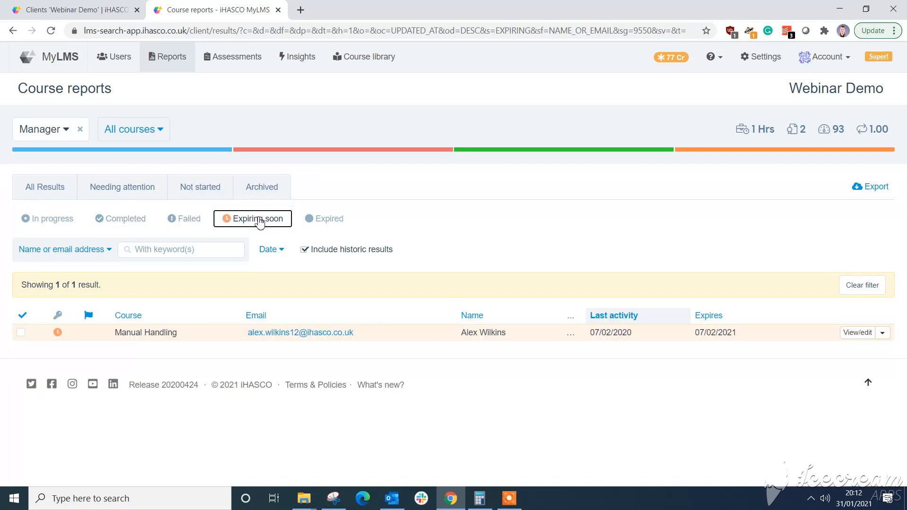
click(324, 219)
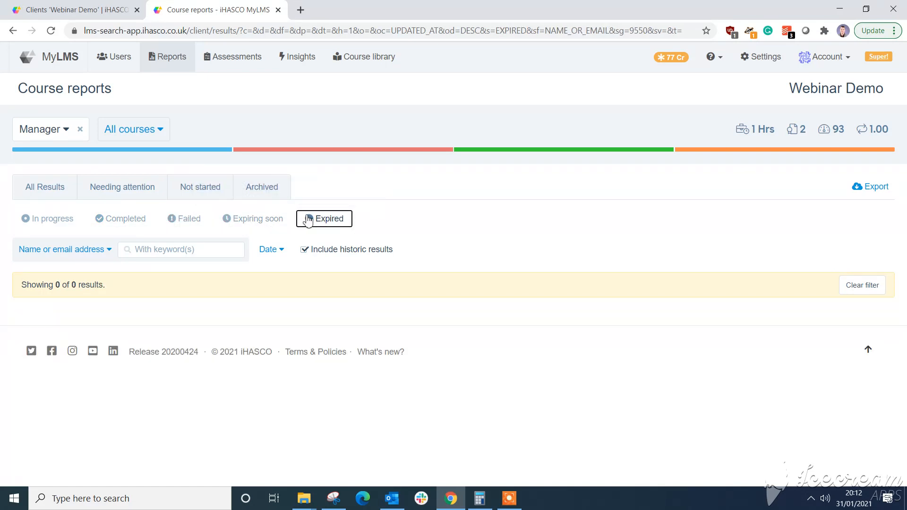
mouse_move(232, 222)
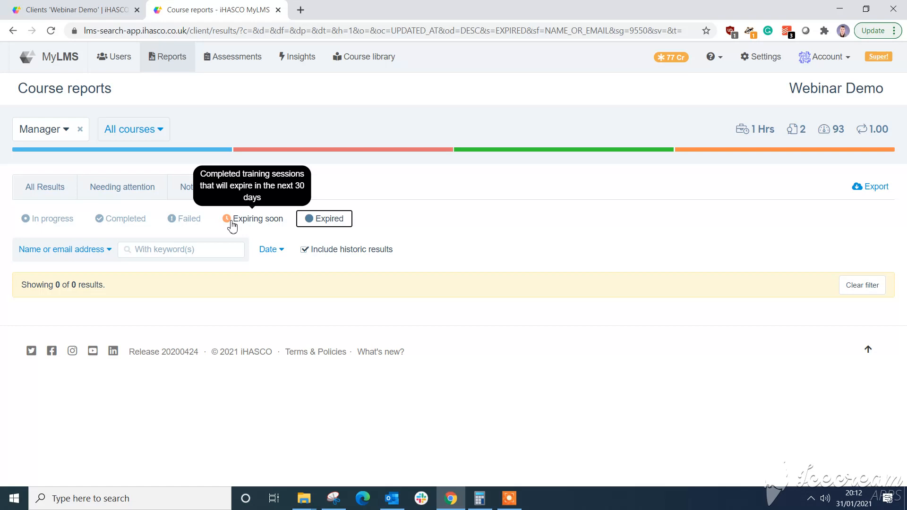
mouse_move(189, 219)
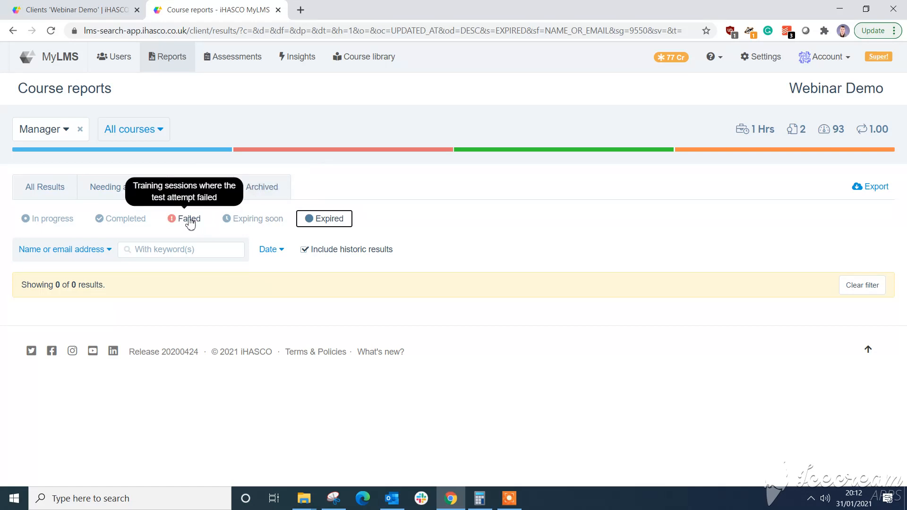
click(121, 187)
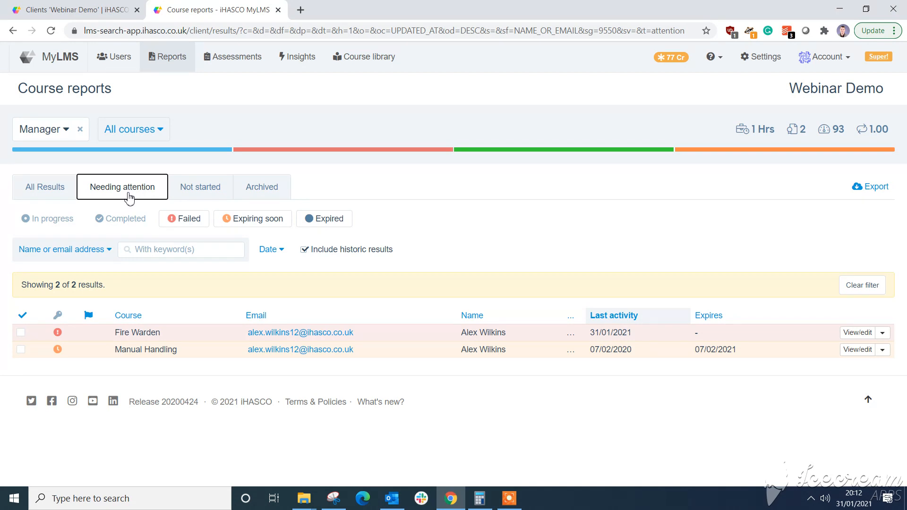
click(199, 187)
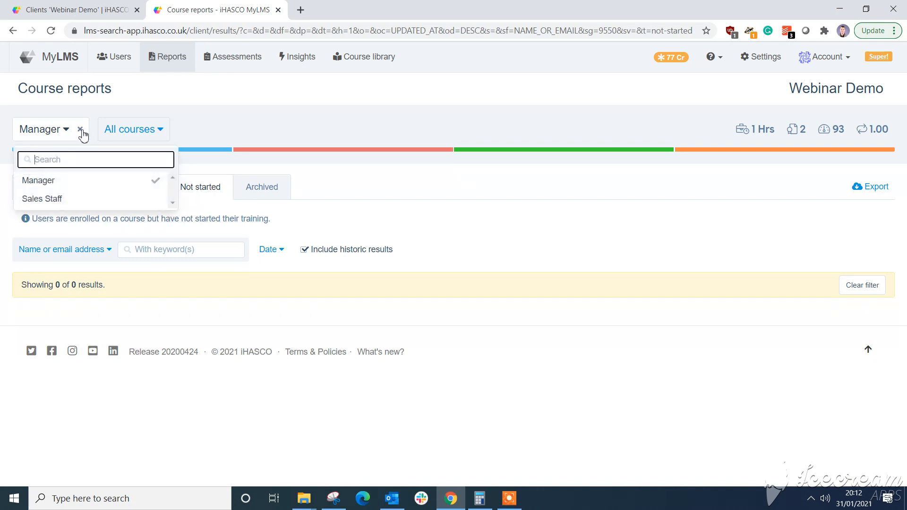
Step: Replace the Manager segment filter with Sales Staff on the not-started report
click(81, 129)
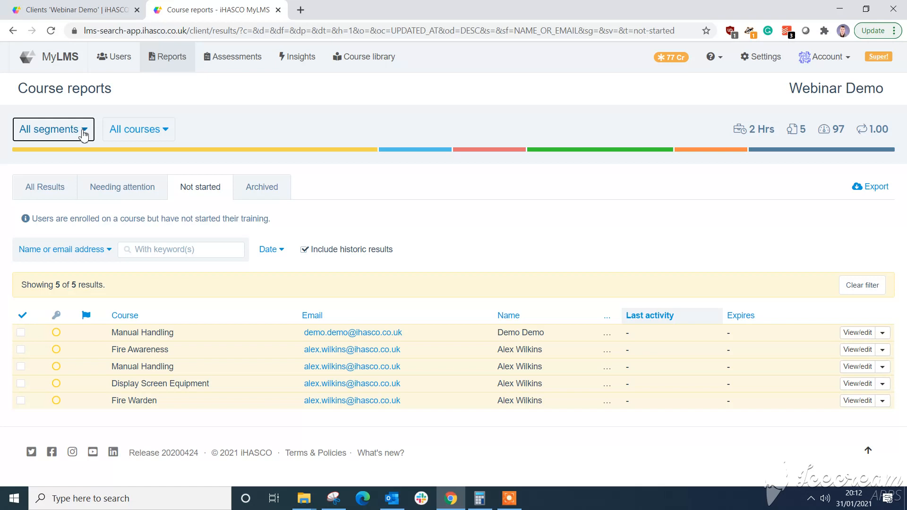
click(52, 129)
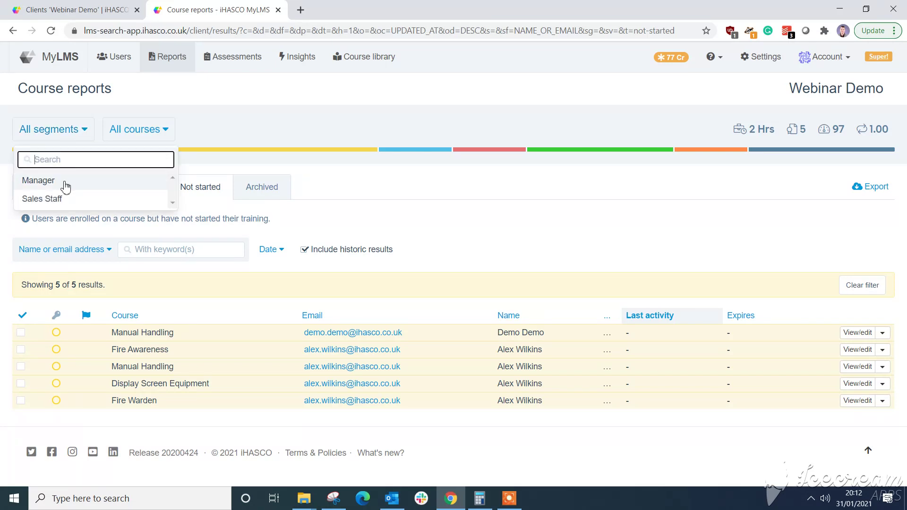
click(42, 198)
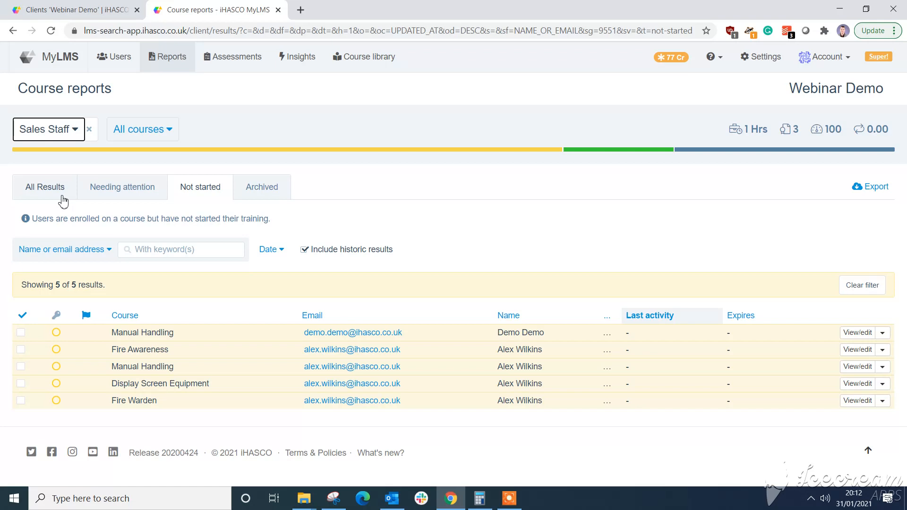
mouse_move(67, 201)
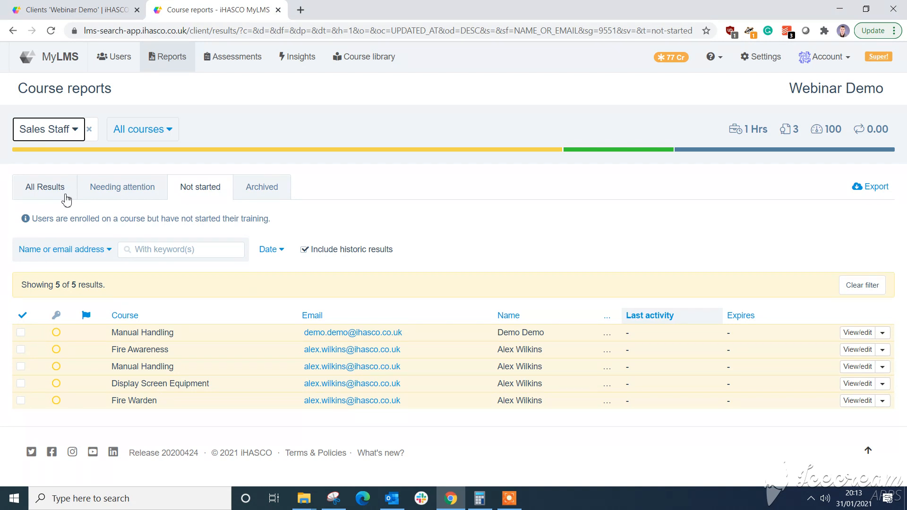
mouse_move(307, 157)
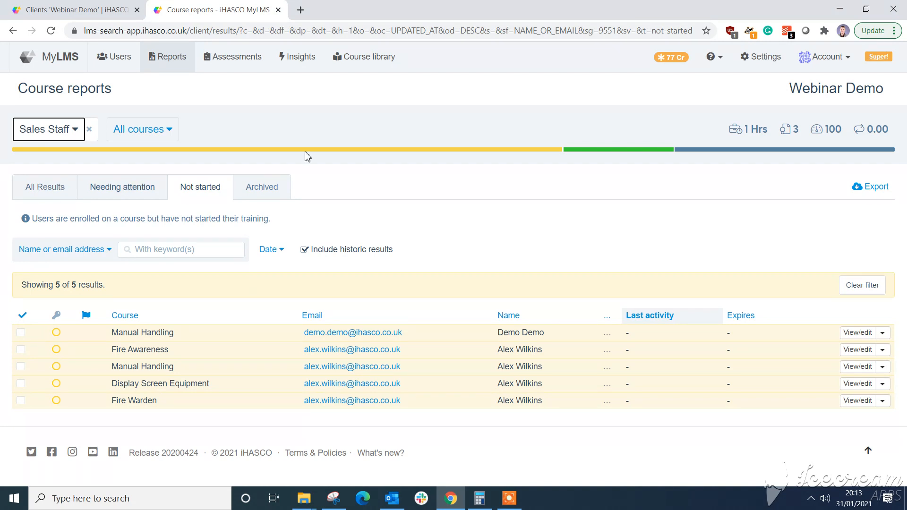
mouse_move(870, 188)
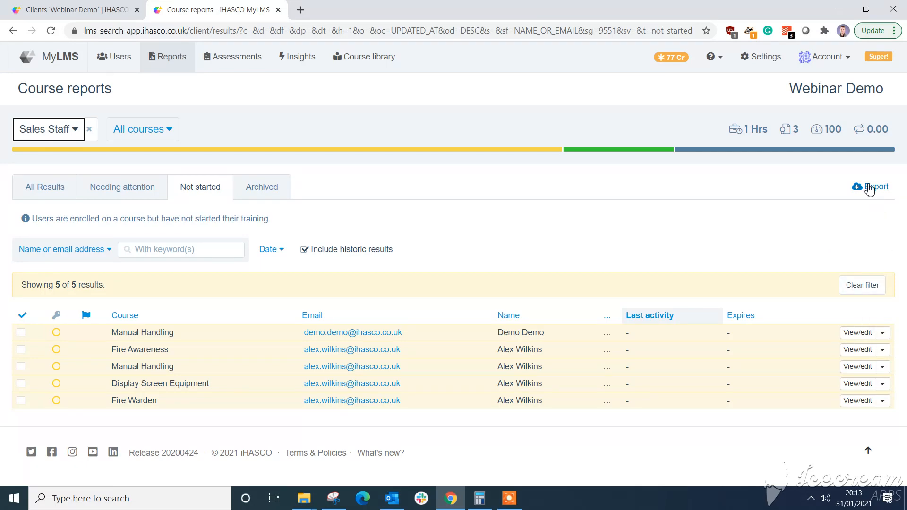
Step: Open the export options for the Sales Staff not-started results, then close the export window
click(873, 186)
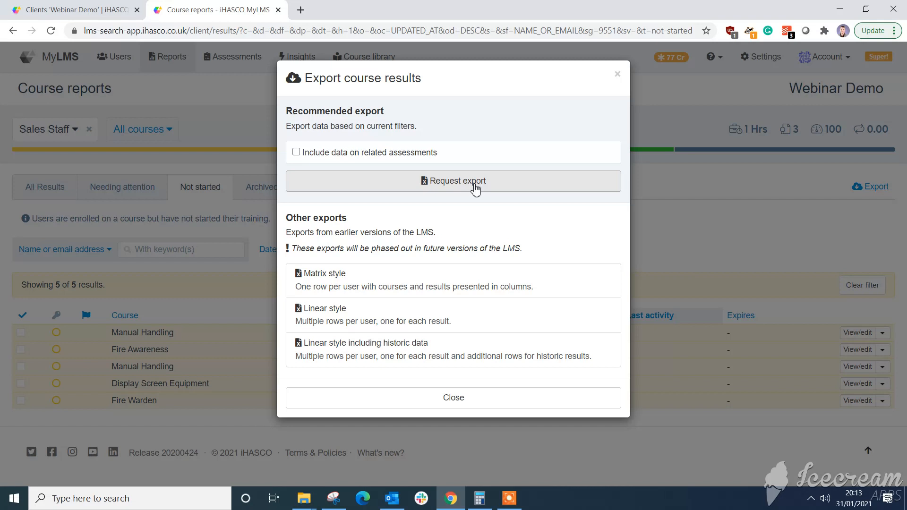
mouse_move(423, 185)
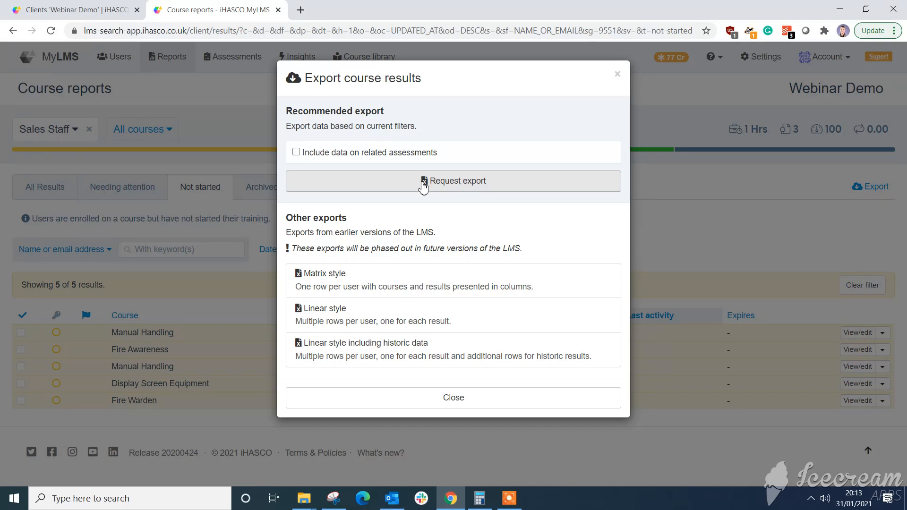
mouse_move(412, 193)
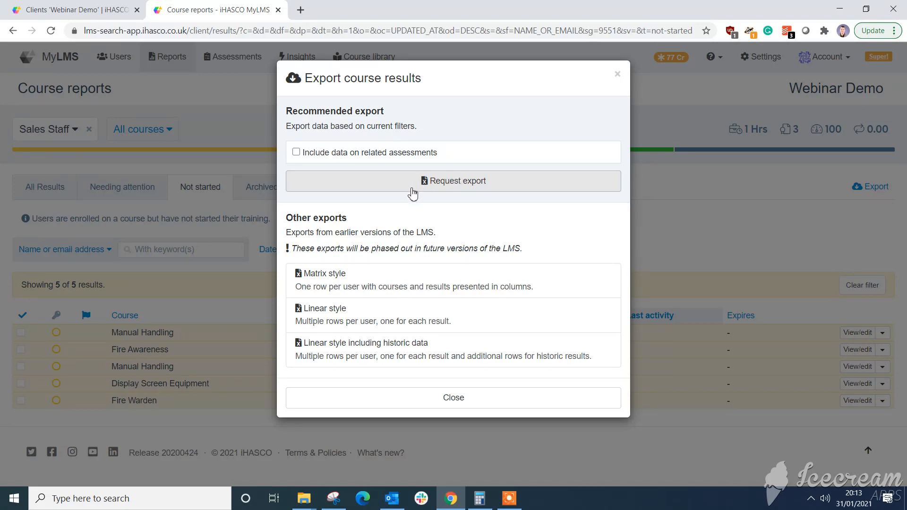
mouse_move(451, 216)
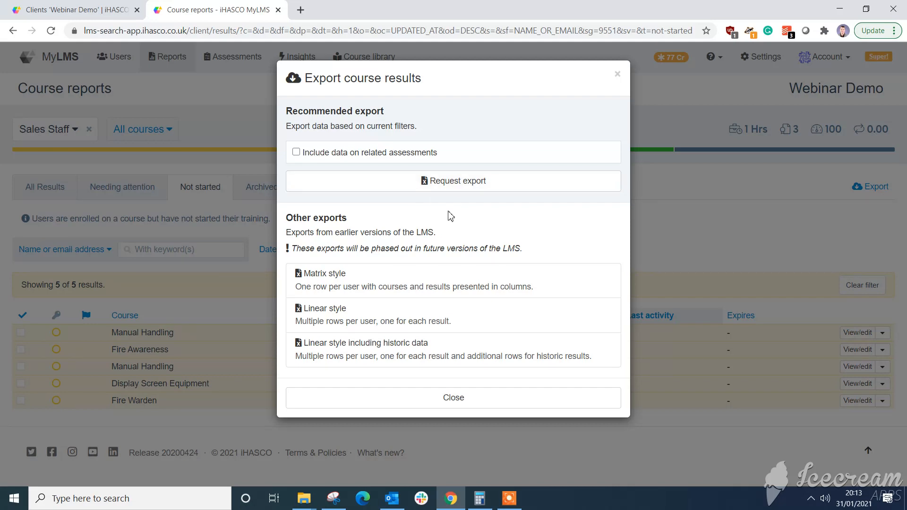
click(453, 397)
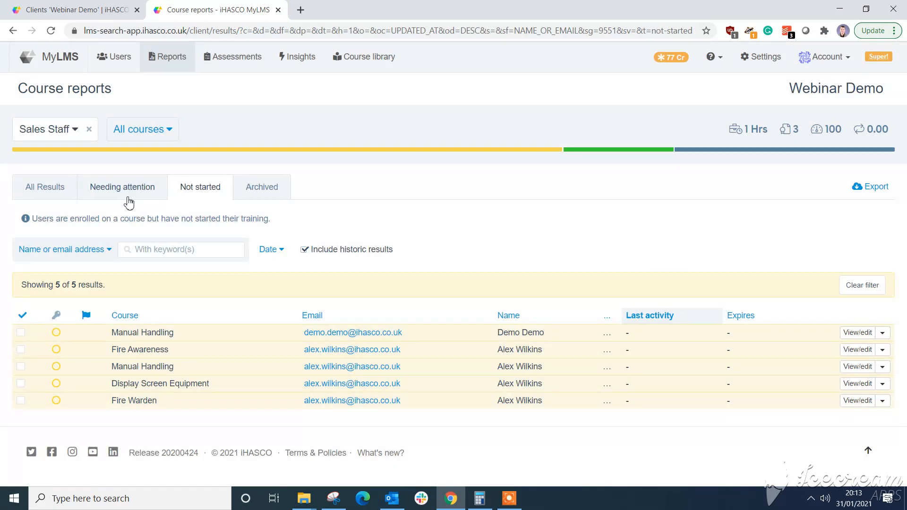
Step: View Needing attention results filtered to Expiring soon, then go to User management
click(122, 187)
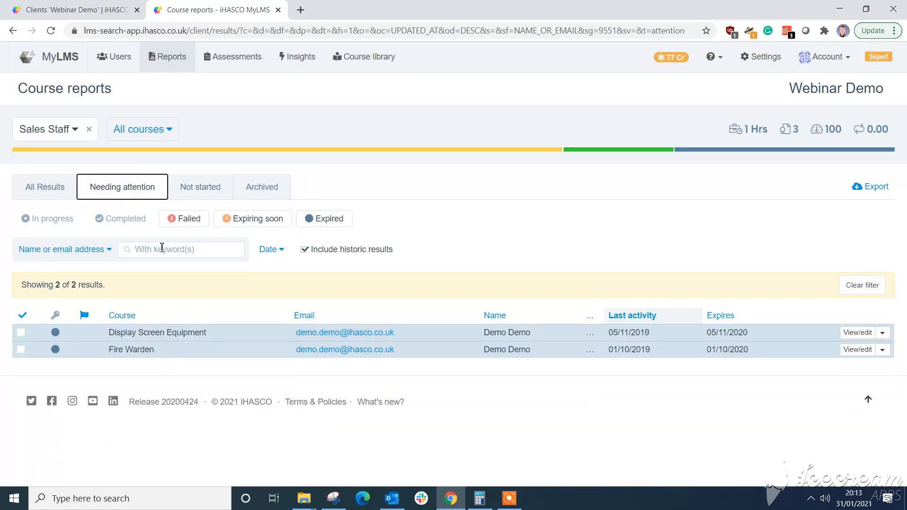
click(252, 219)
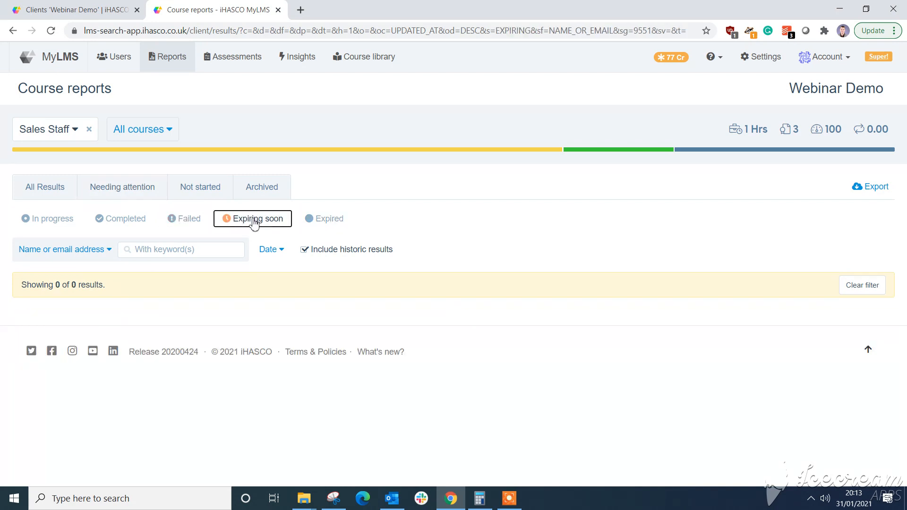
mouse_move(197, 233)
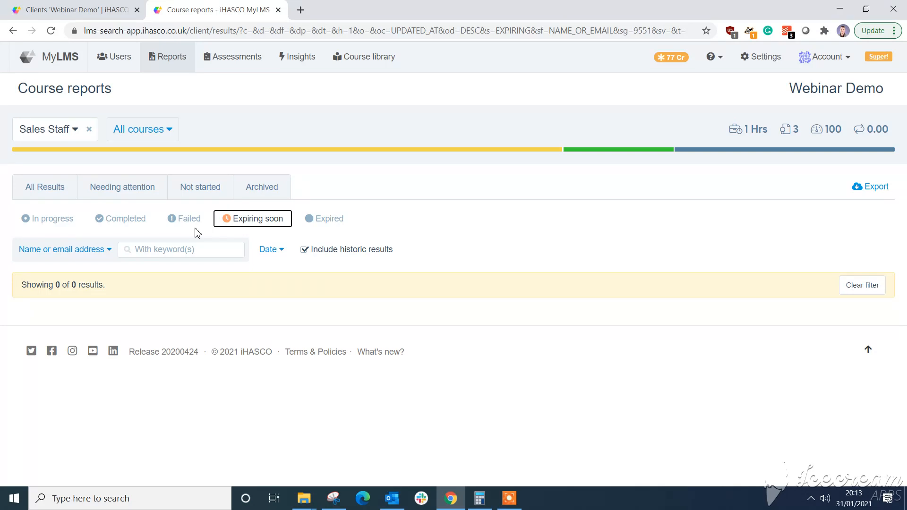
mouse_move(6, 7)
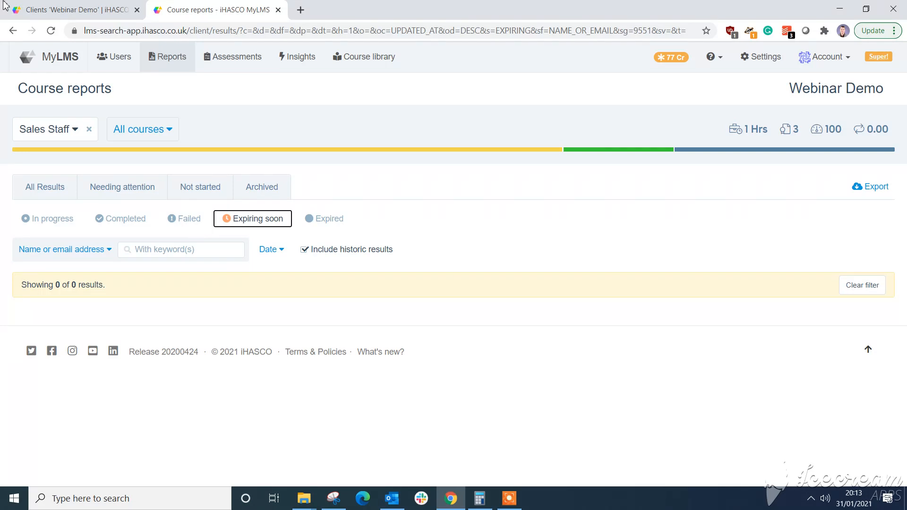
click(114, 57)
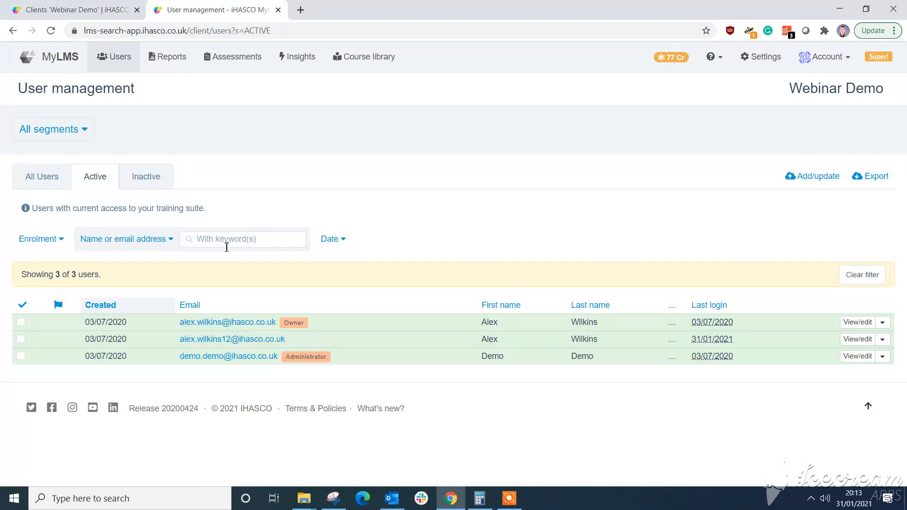
mouse_move(70, 237)
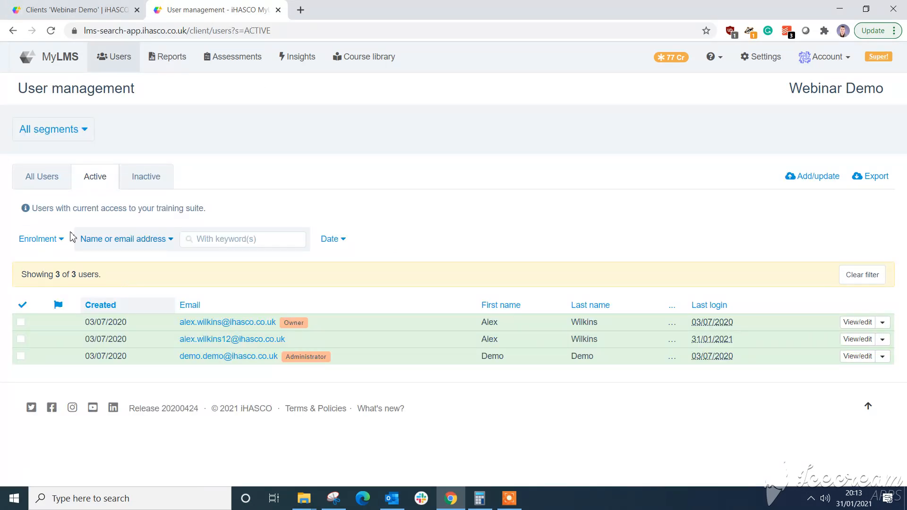
Step: Set the Enrolment filter to 'Enrolled in' Display Screen Equipment, then reopen and dismiss the course list
click(38, 239)
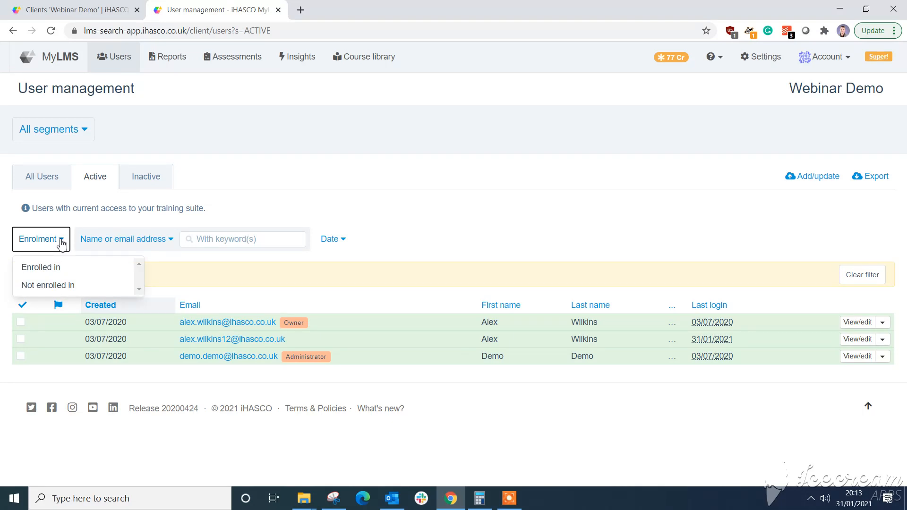
click(41, 267)
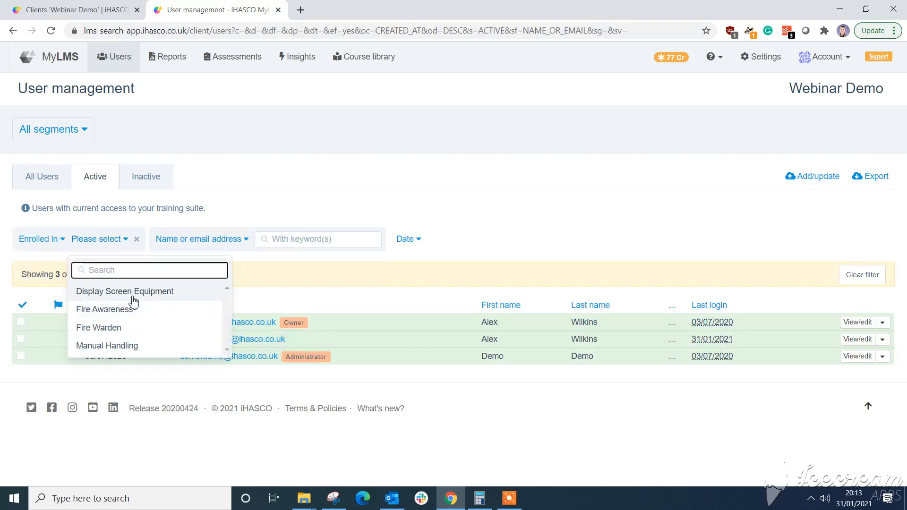
click(124, 290)
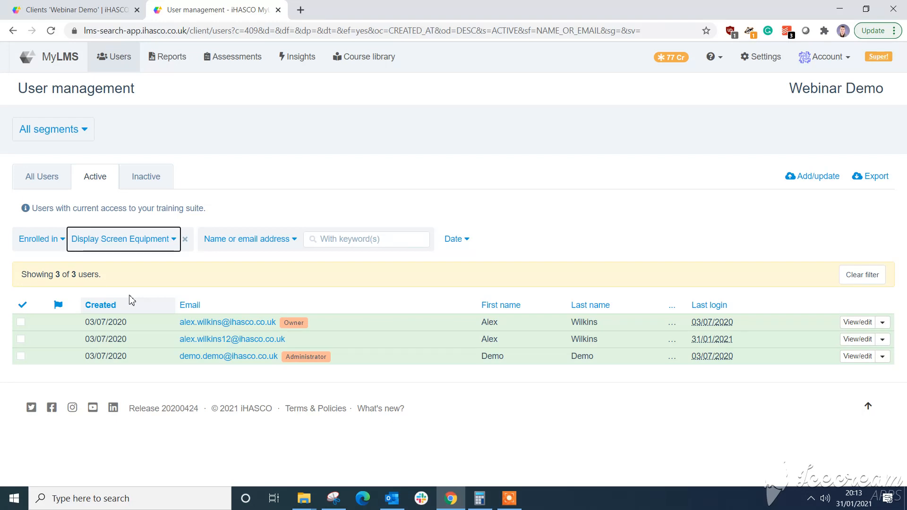
mouse_move(128, 281)
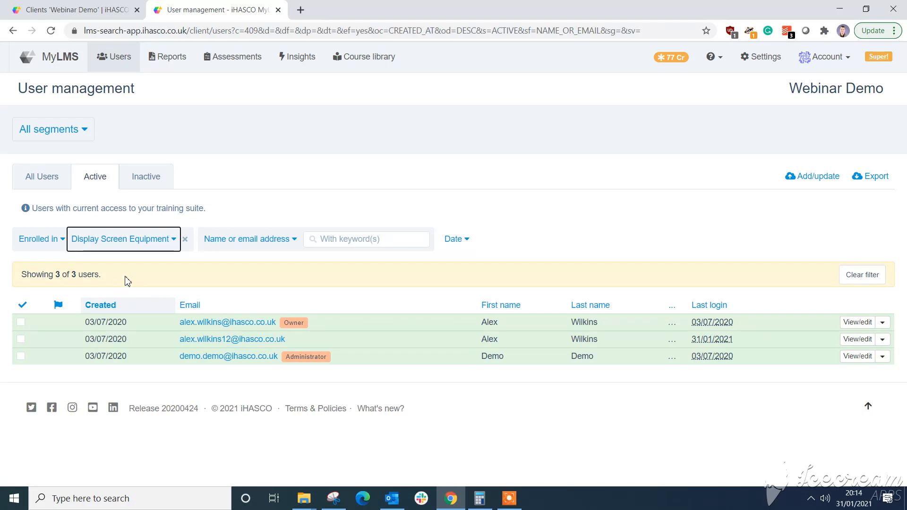
click(124, 239)
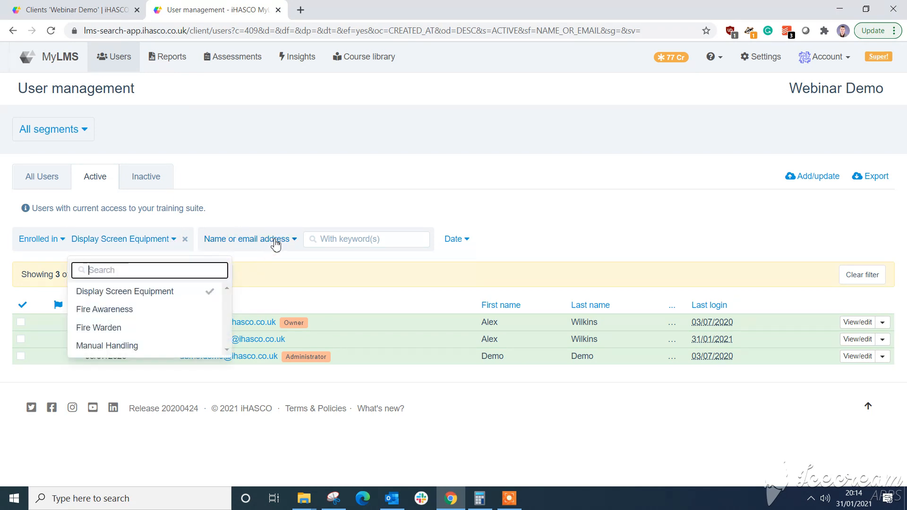
click(248, 239)
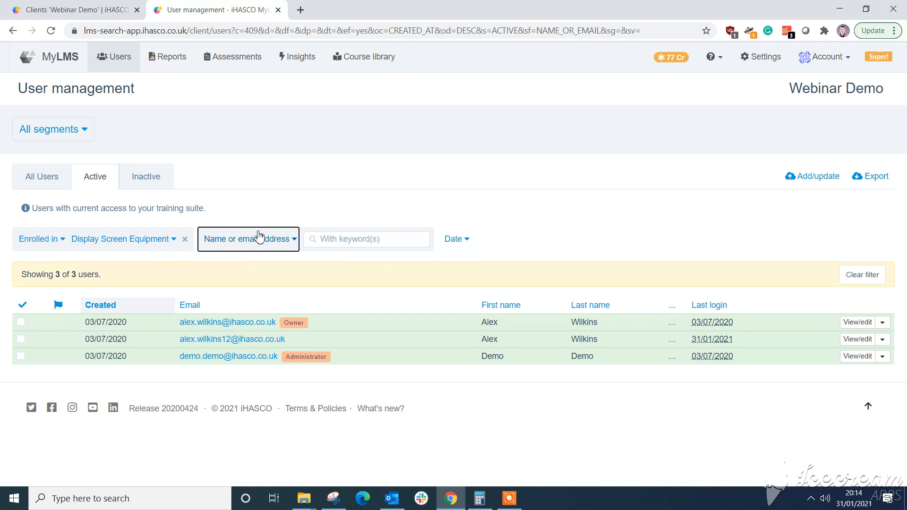
mouse_move(259, 141)
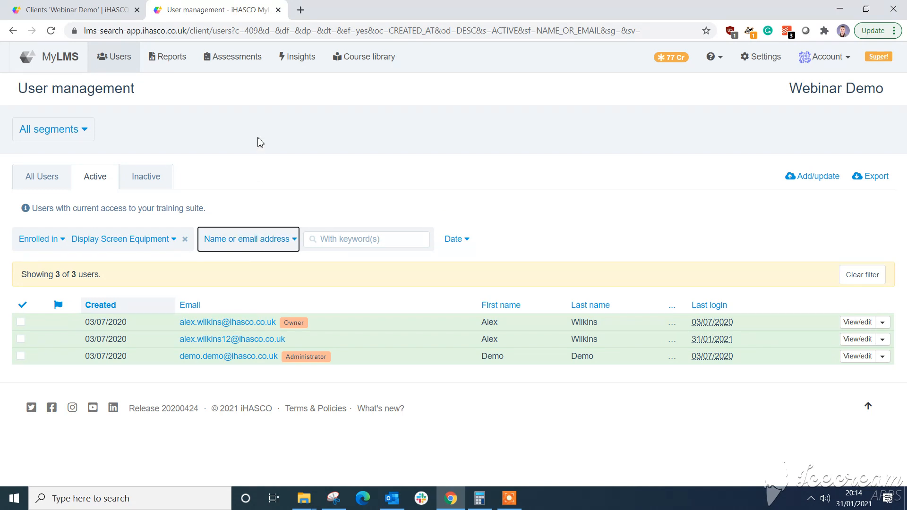
mouse_move(237, 56)
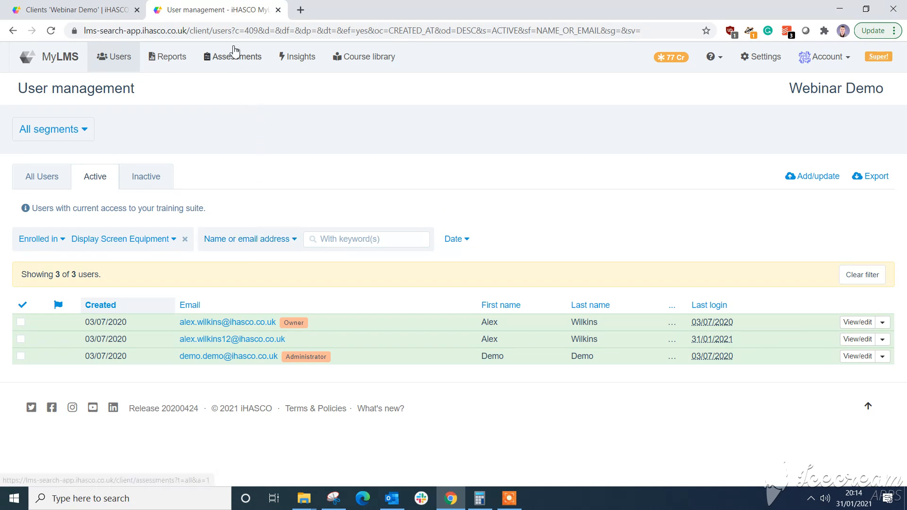
Step: Go to Assessment management and set the segment filter to Manager
click(233, 56)
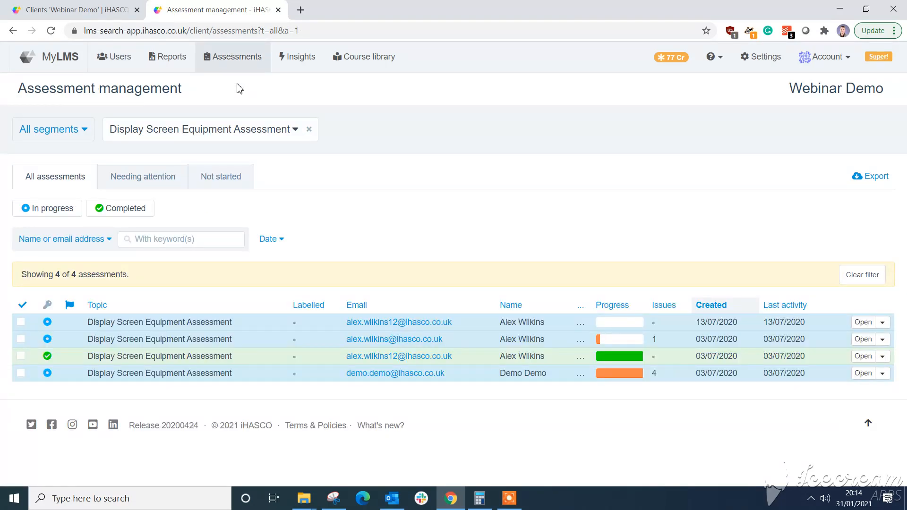
mouse_move(227, 88)
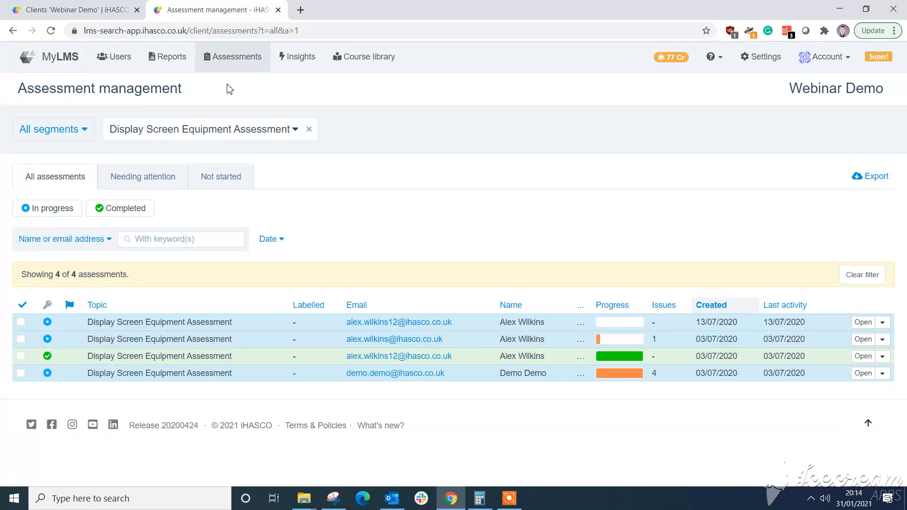
mouse_move(212, 110)
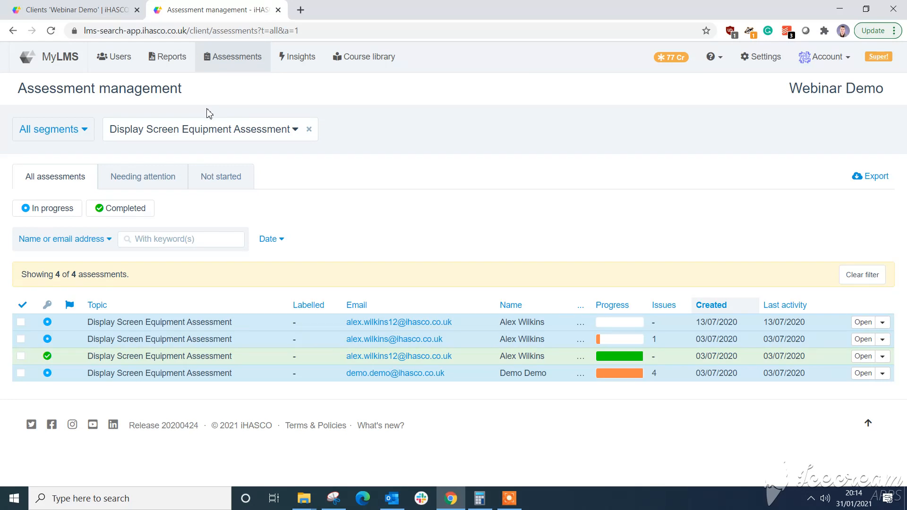
click(49, 129)
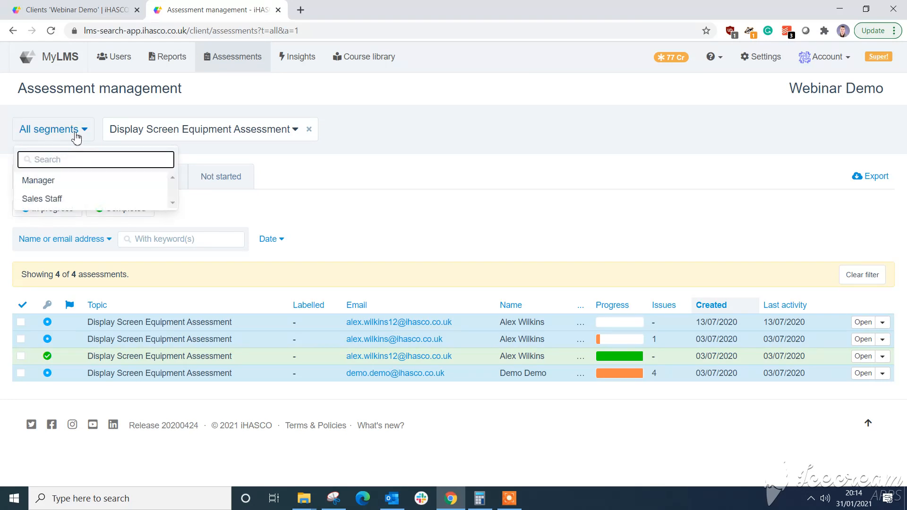
click(38, 180)
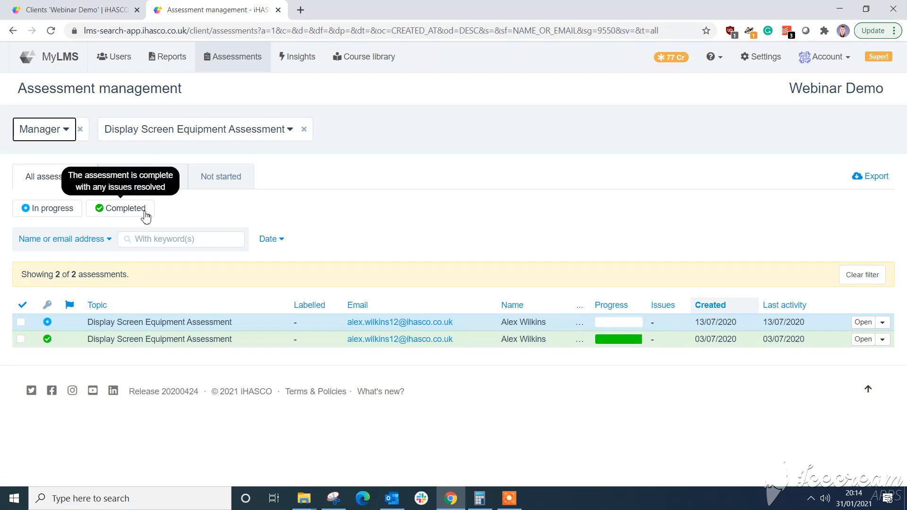
mouse_move(98, 172)
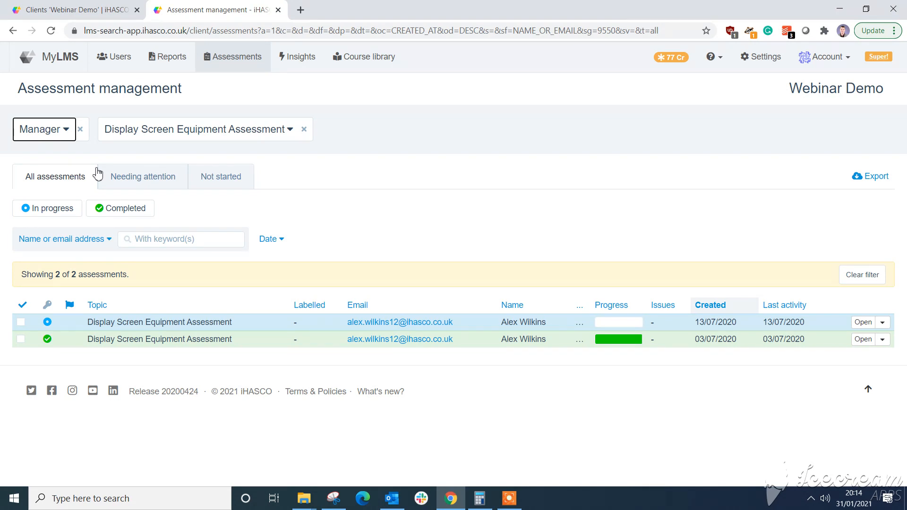
Step: Browse the Date range options, then filter the assessments to Completed status
click(270, 238)
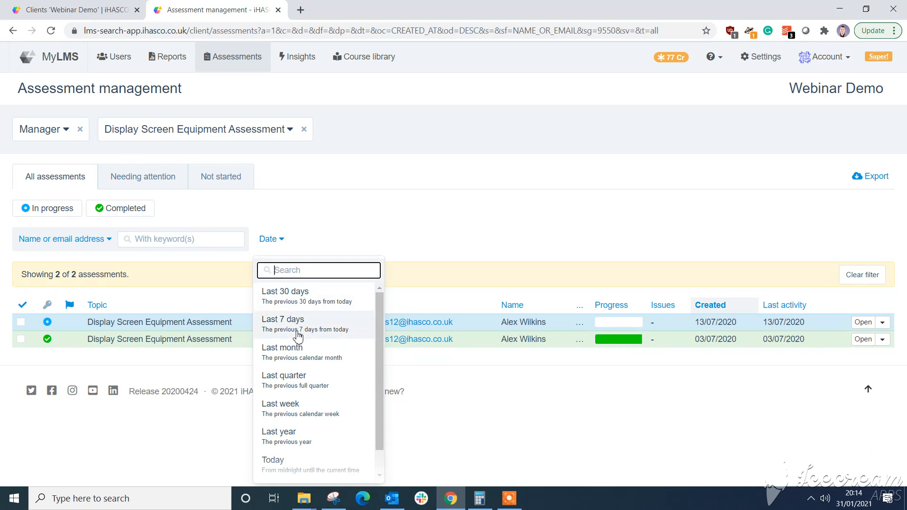
mouse_move(289, 351)
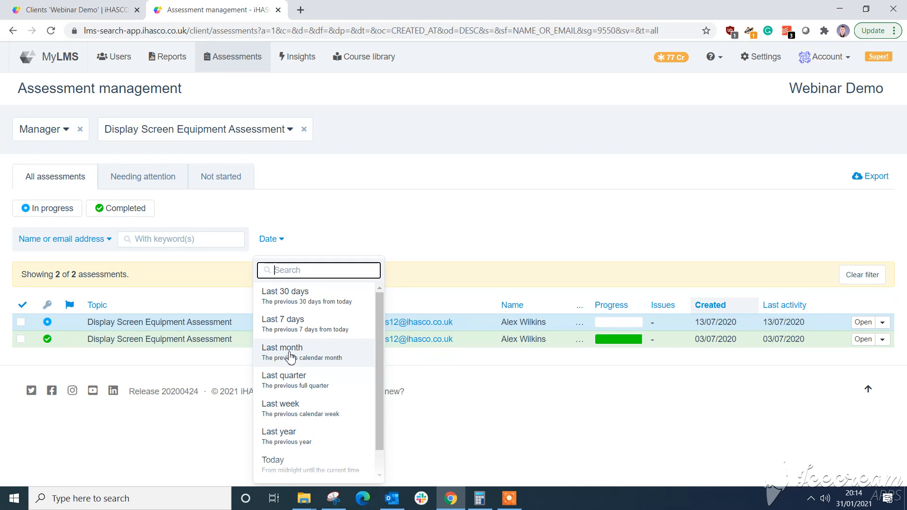
mouse_move(172, 185)
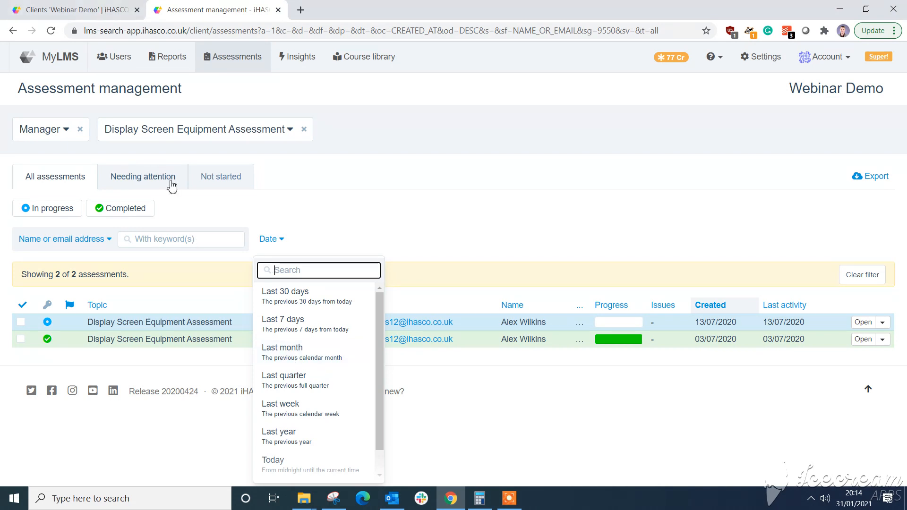
mouse_move(52, 208)
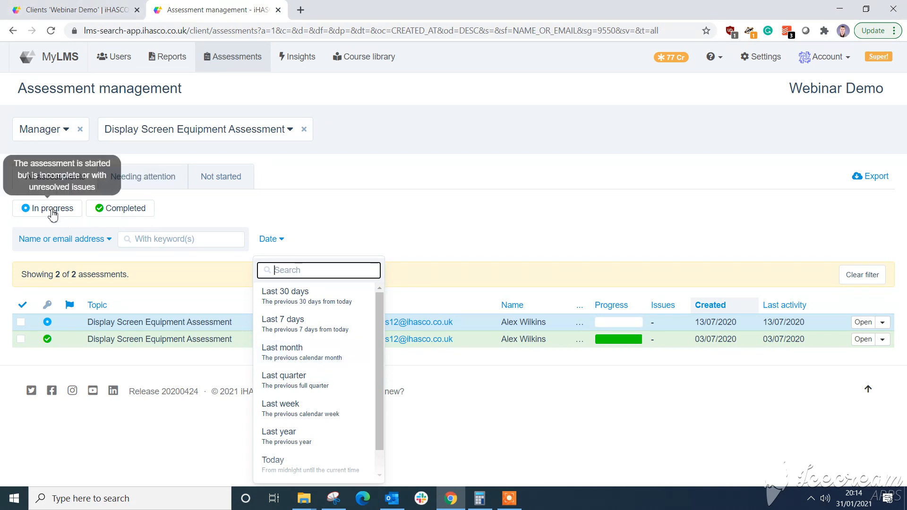
click(119, 208)
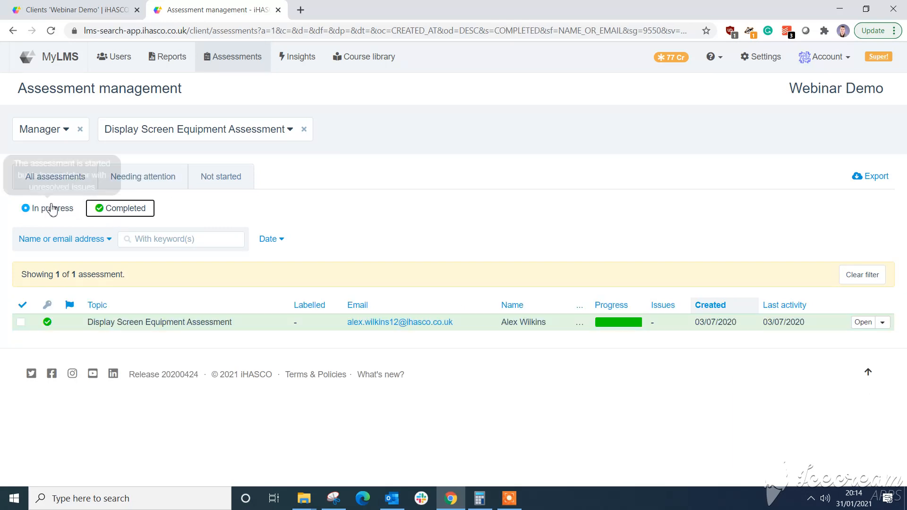
mouse_move(53, 210)
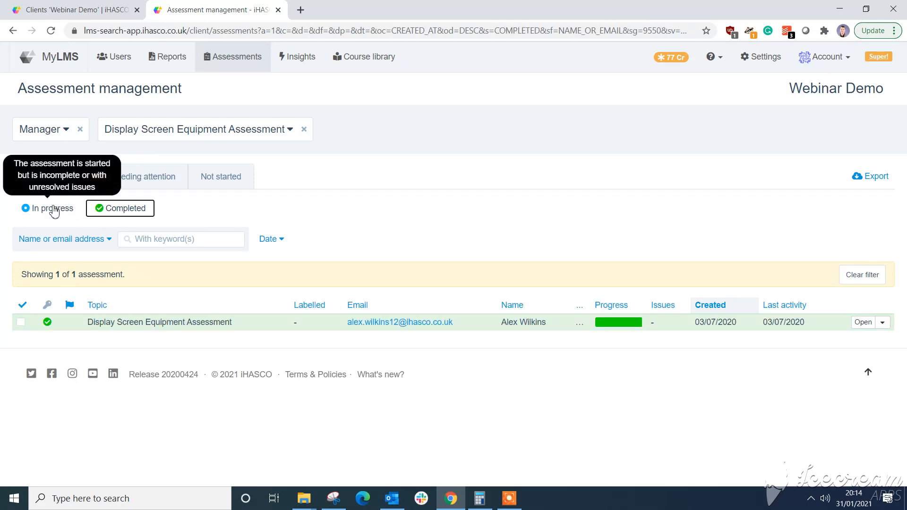